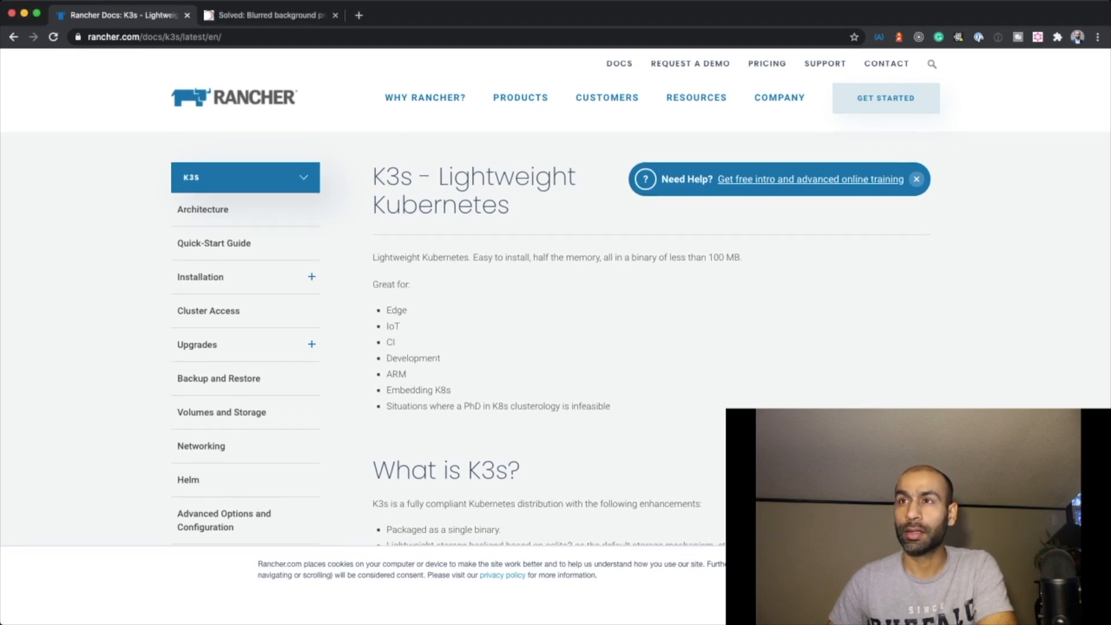
Review the K3s Architecture page down to the single-server embedded-database diagram, then move to the k3d tab
scroll(down, 3)
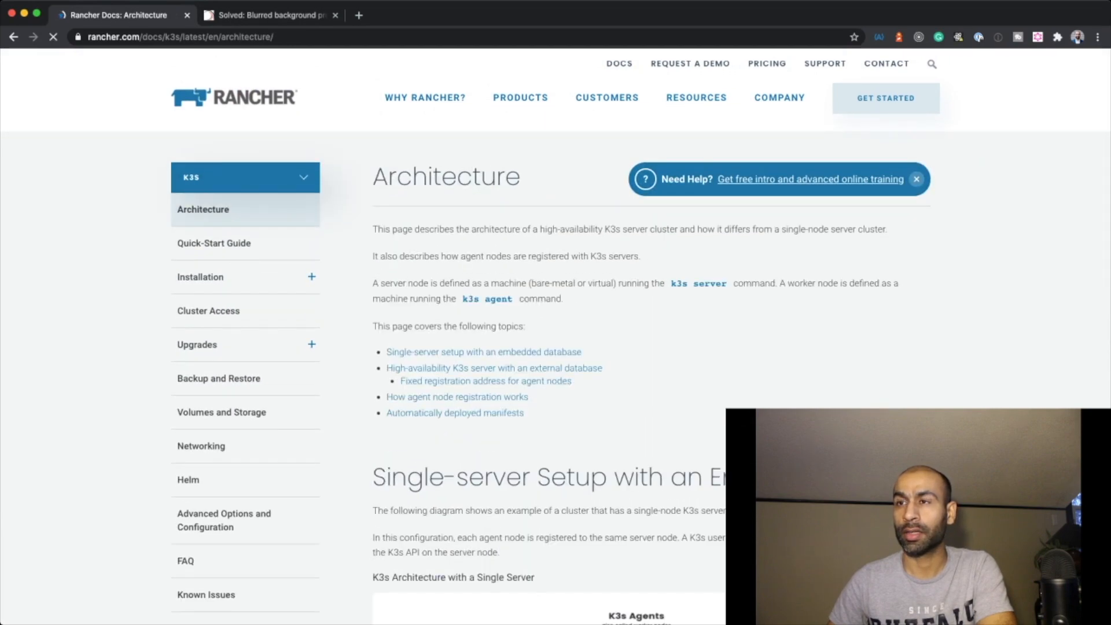
scroll(down, 3)
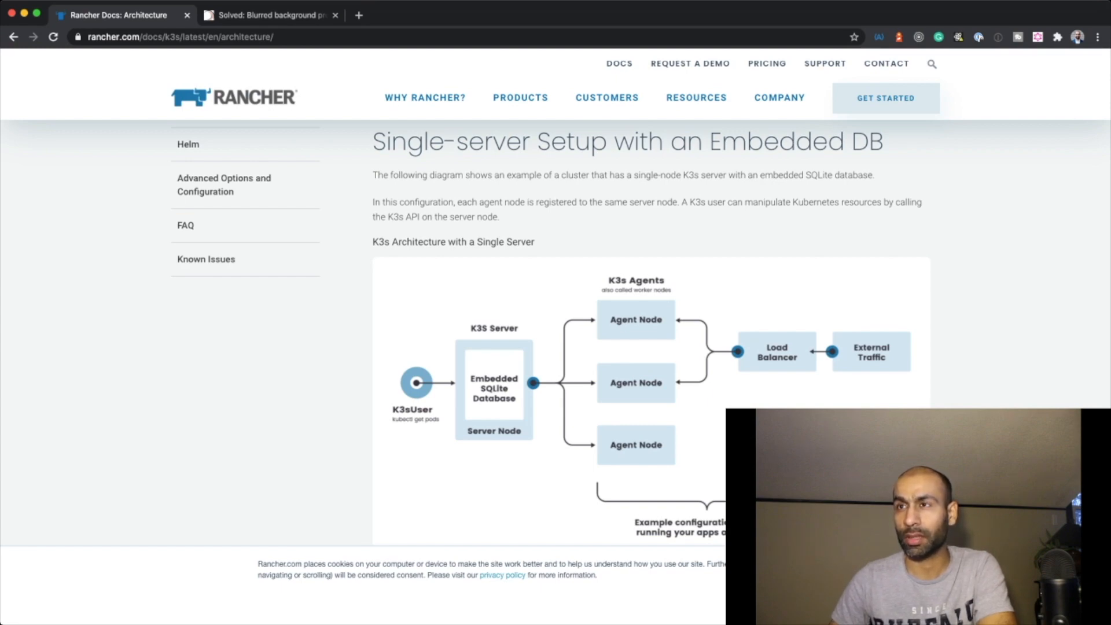
scroll(down, 3)
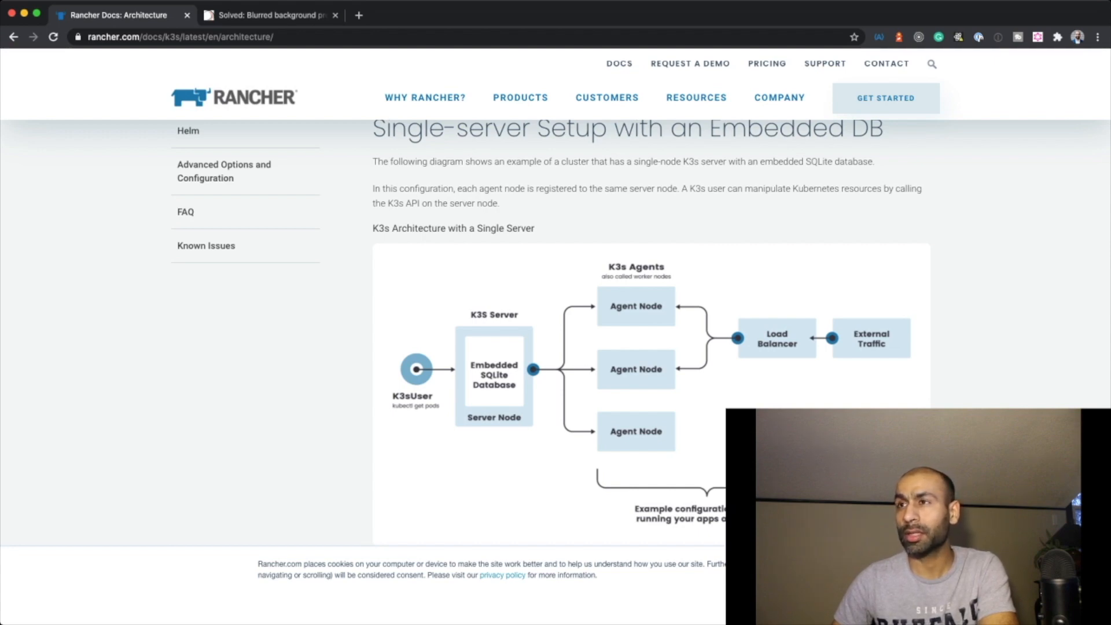
click(269, 15)
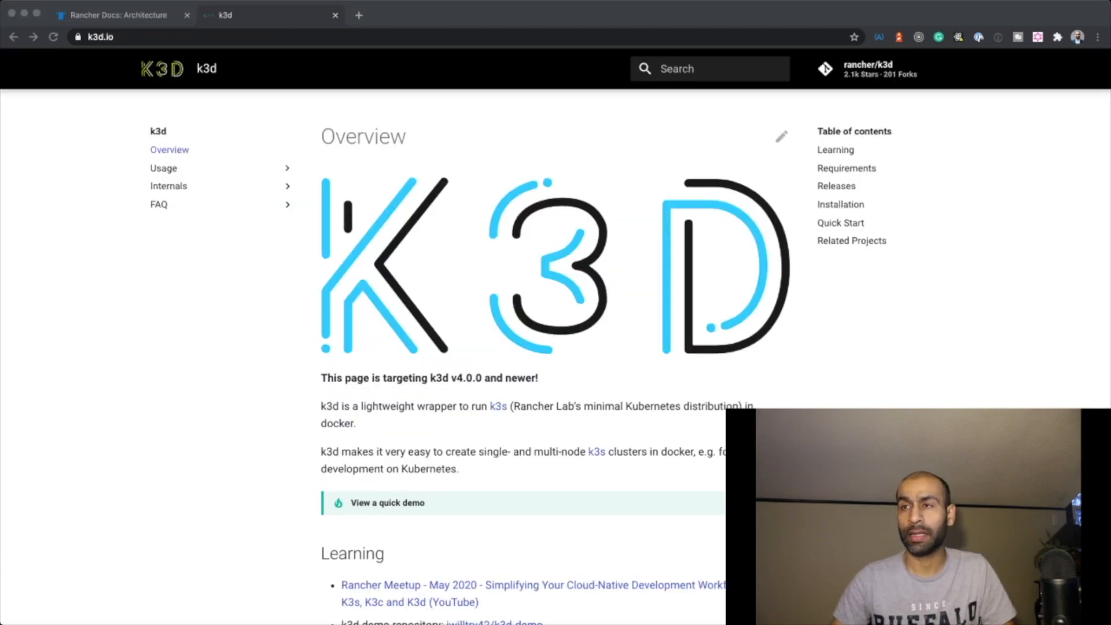
Scroll k3d.io to the Installation section and select the curl install-script command
scroll(down, 3)
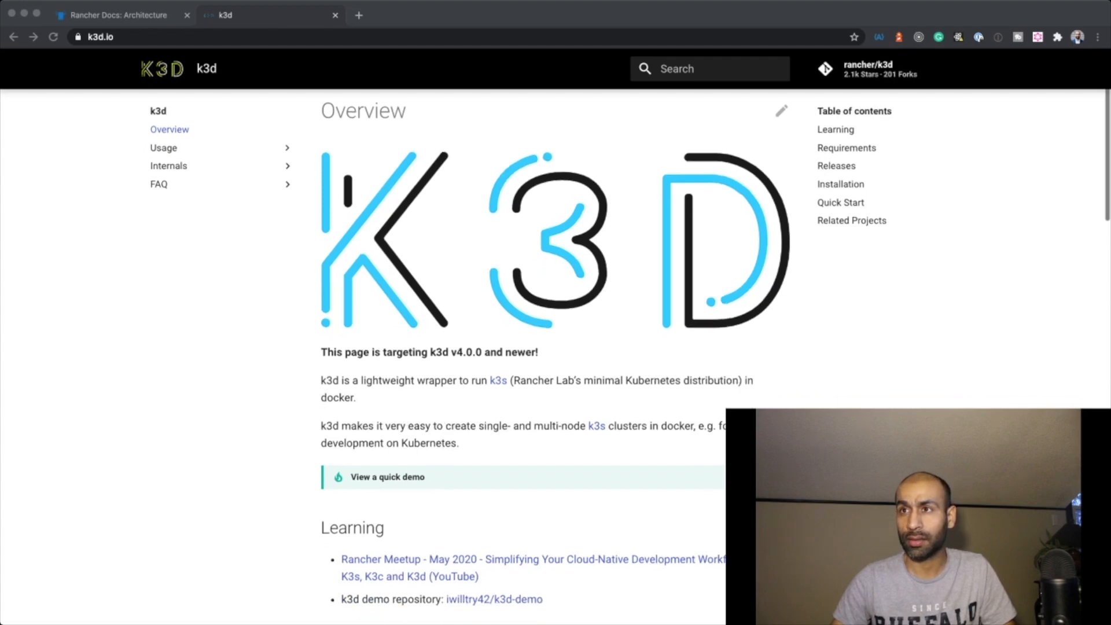
scroll(down, 3)
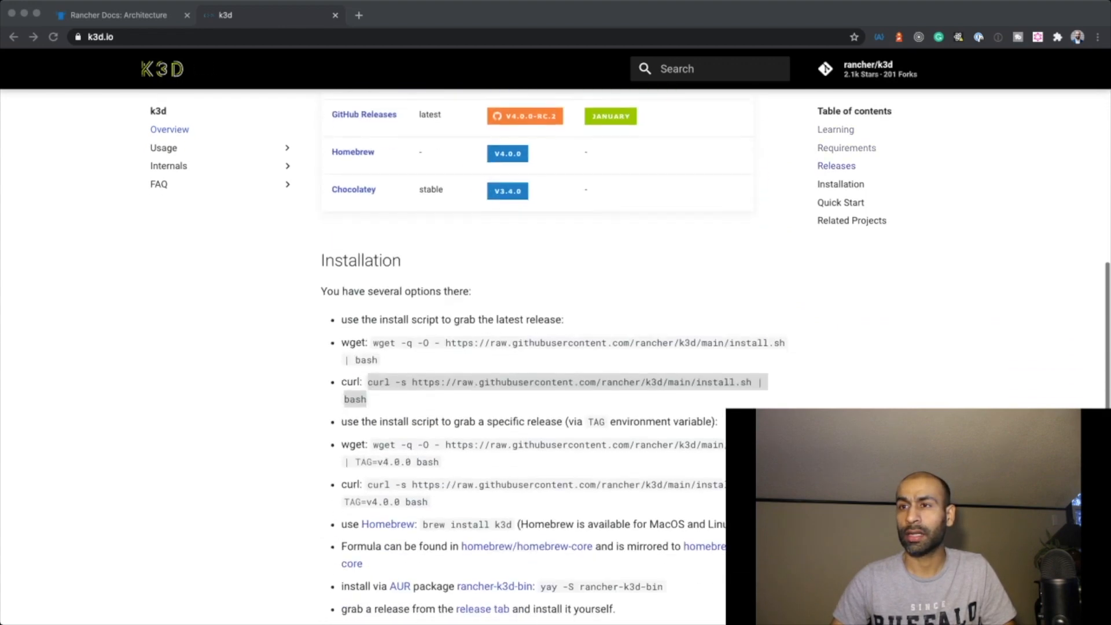
scroll(down, 3)
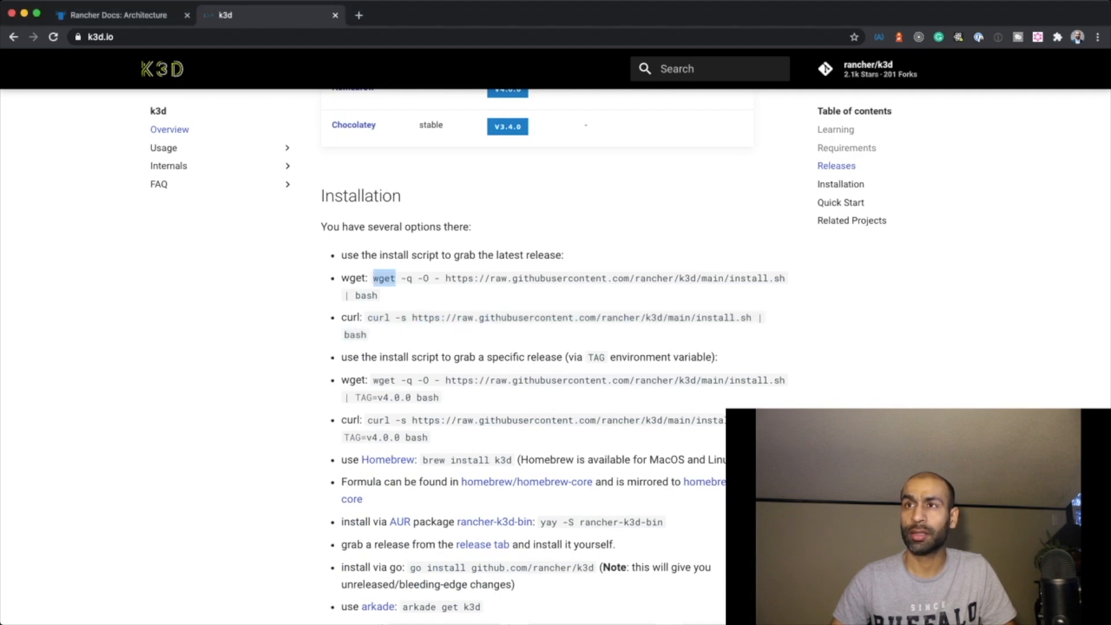
drag(368, 317, 367, 334)
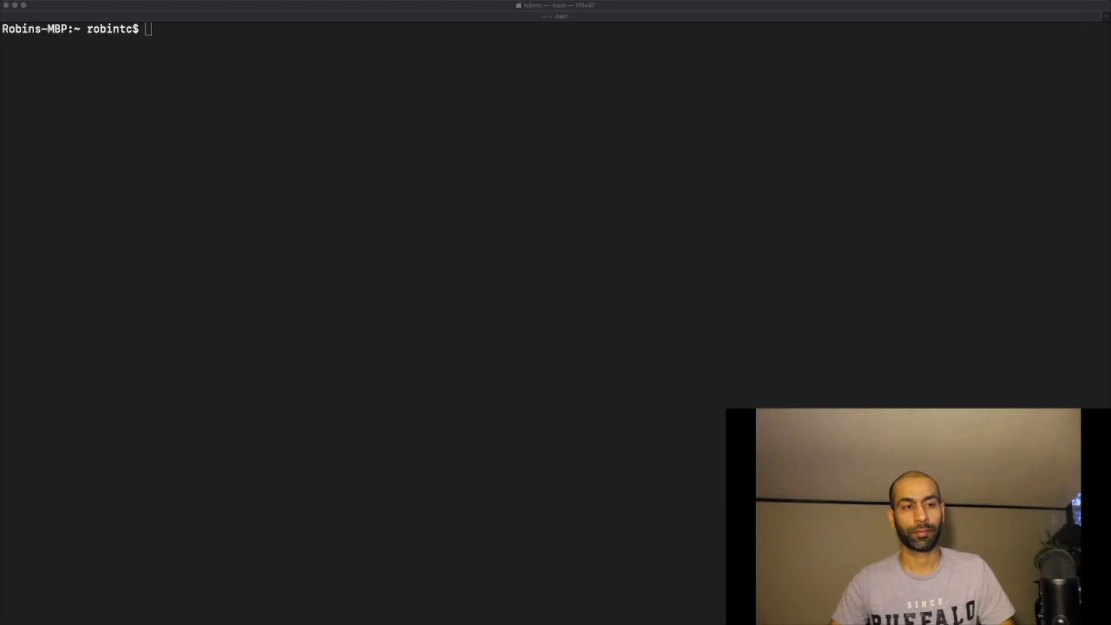
Run the k3d install.sh via curl | bash, confirm v4.0.0 is already latest, and clear the screen
text(curl -s https://raw.githubusercontent.com/rancher/k3d/main/install.sh | bash)
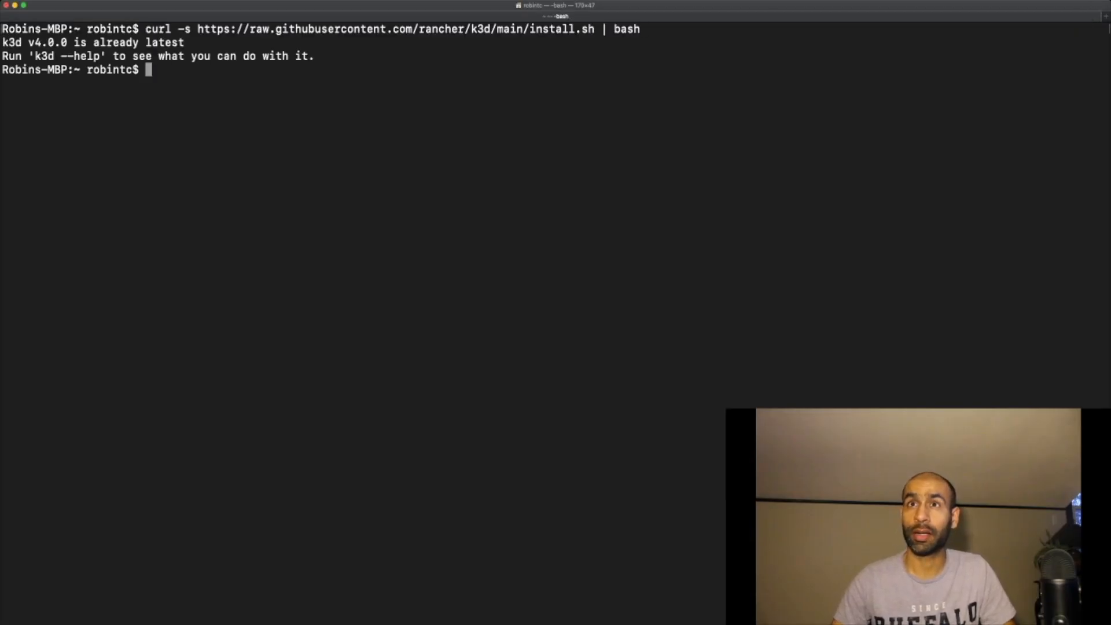
double_click(46, 43)
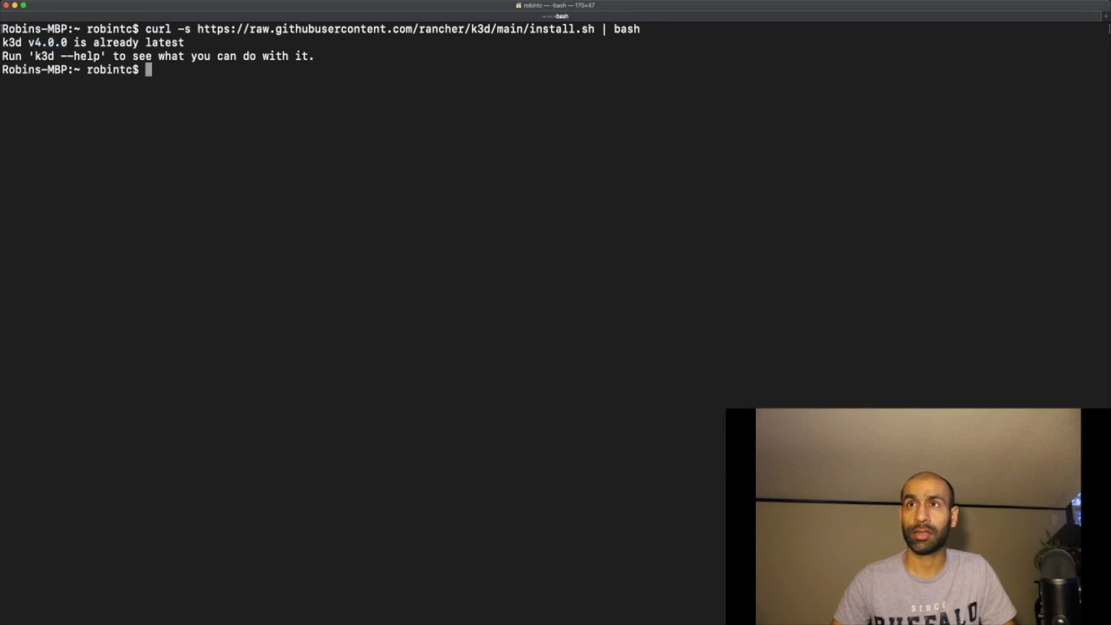
double_click(167, 43)
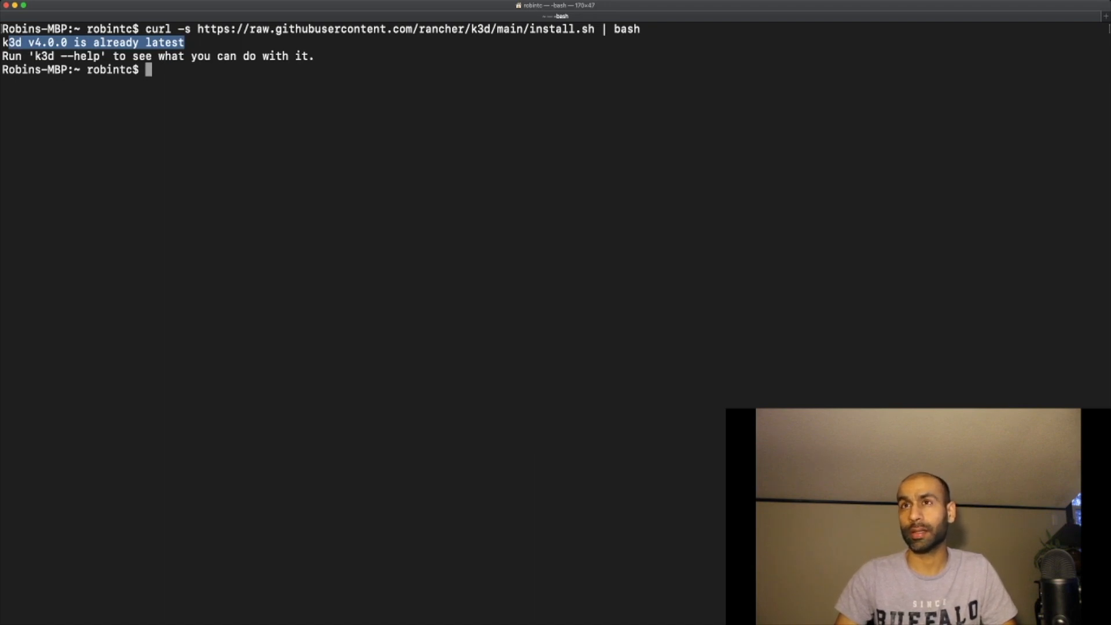
key(cmd+k)
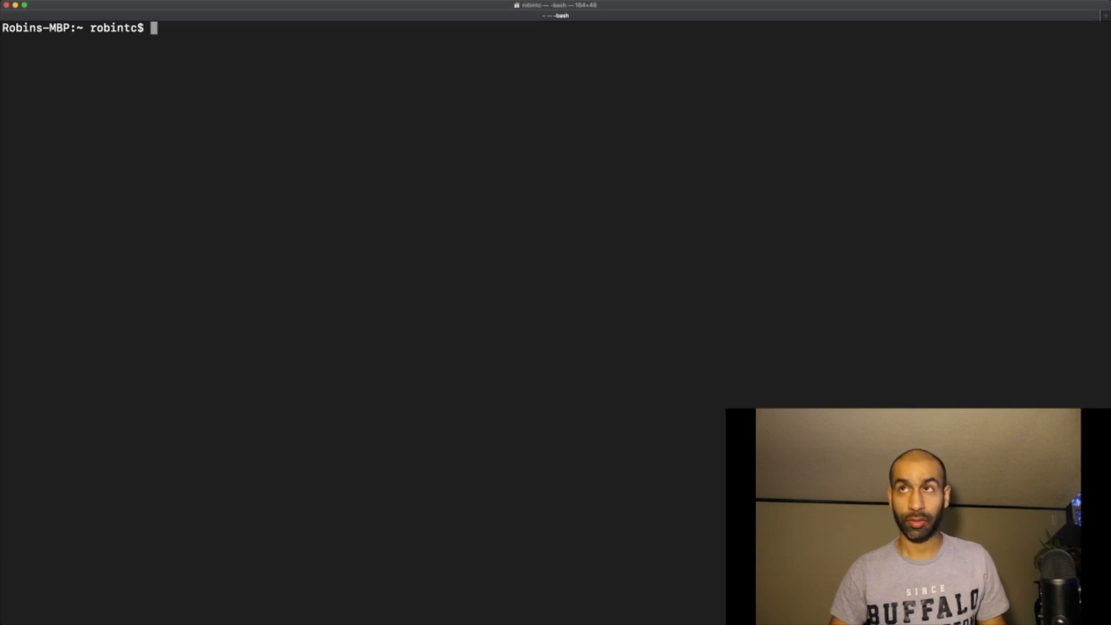
Run 'k3d cluster create my-cluster -s 1 -a 3' to build the one-server, three-agent cluster
text(k3d)
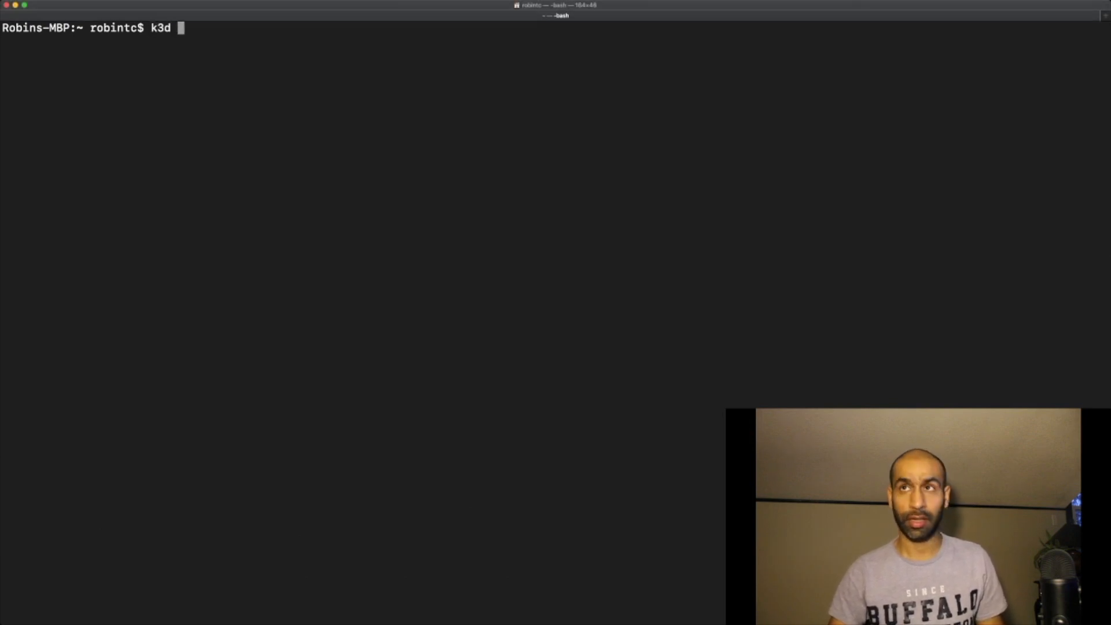
text(cluster)
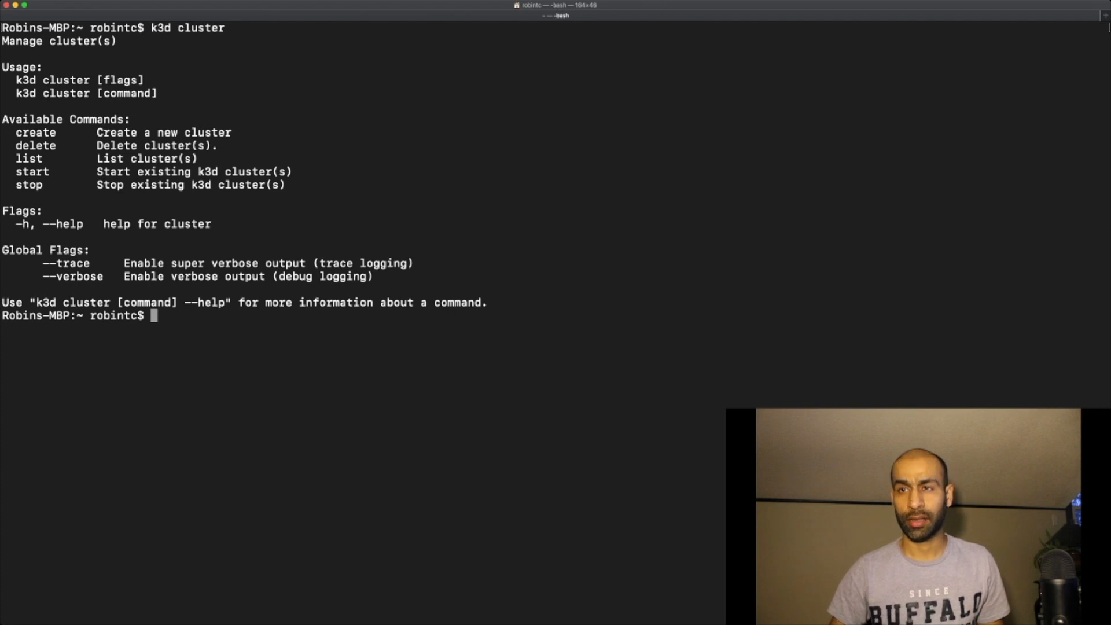
text(k3d cluster c)
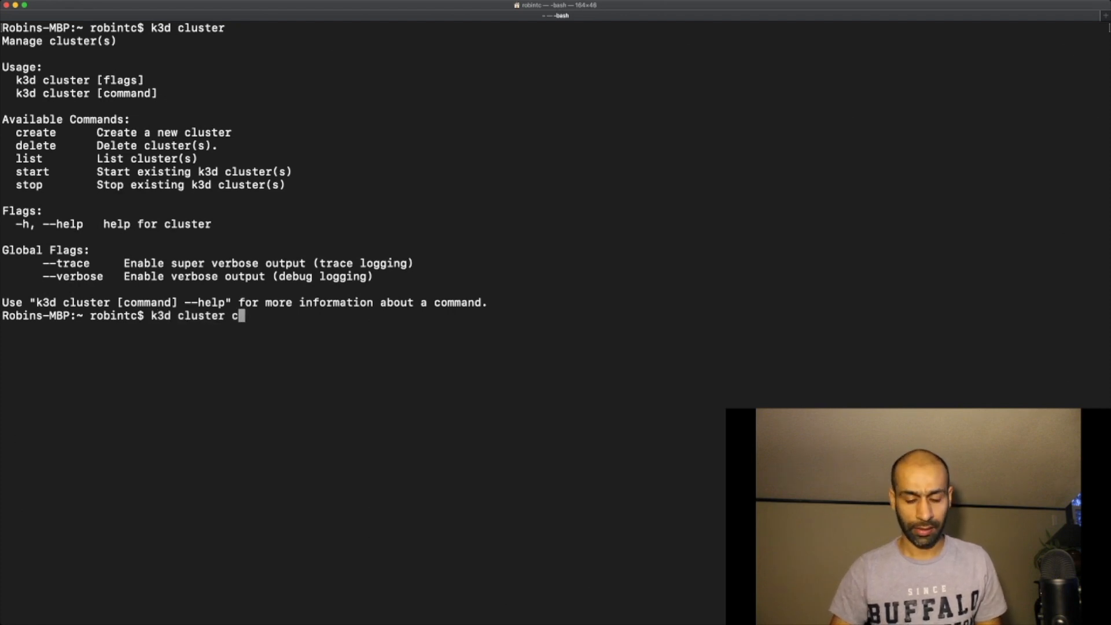
text(reate)
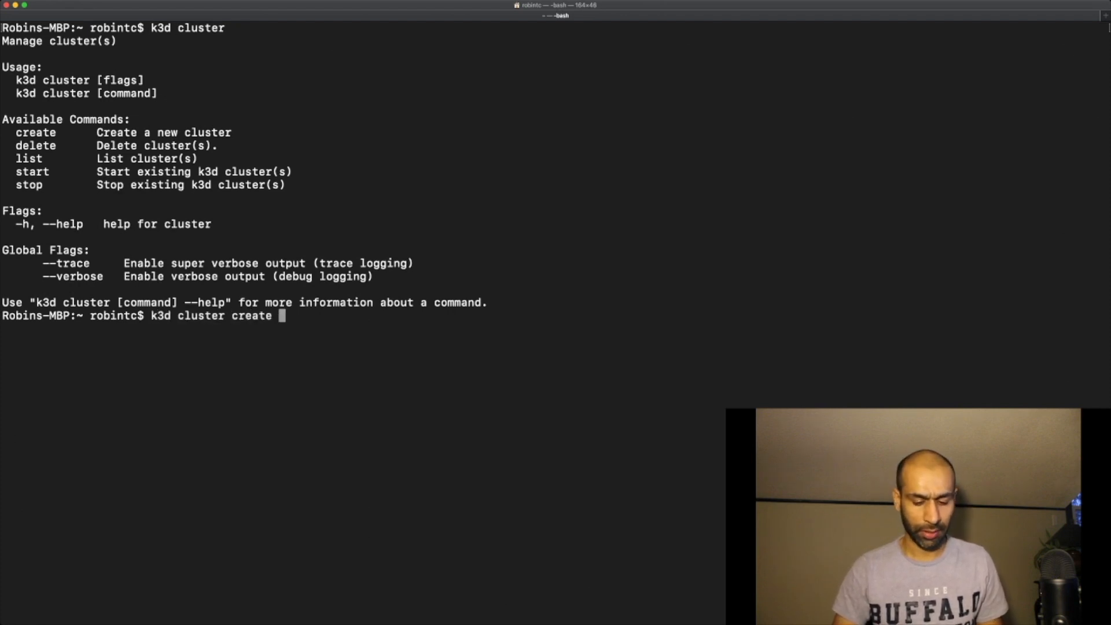
text(my-c)
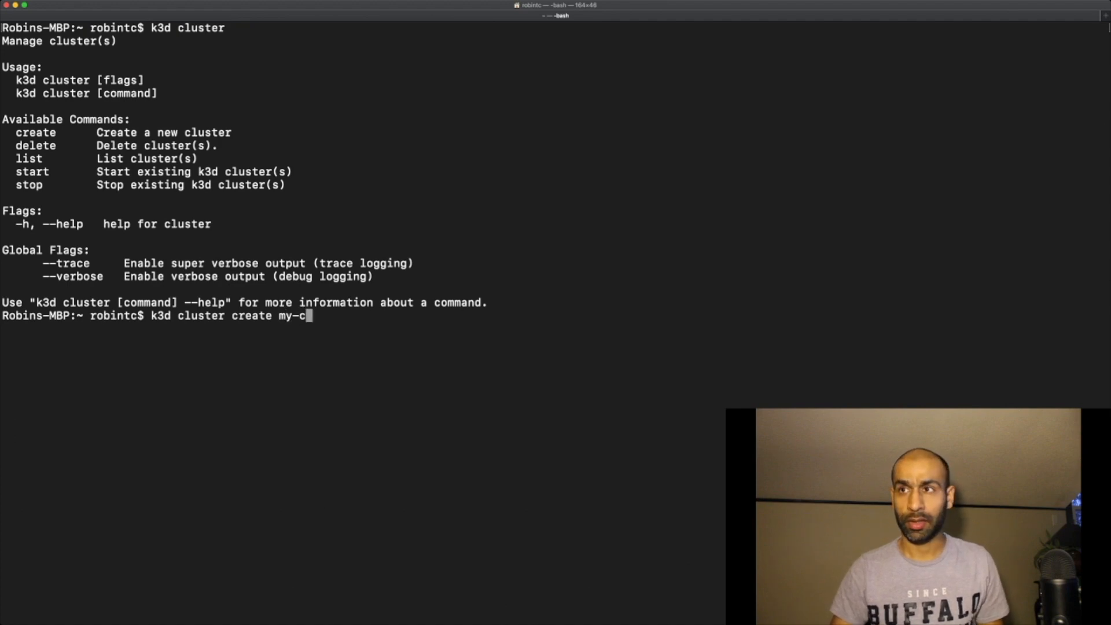
text(luster -s 1)
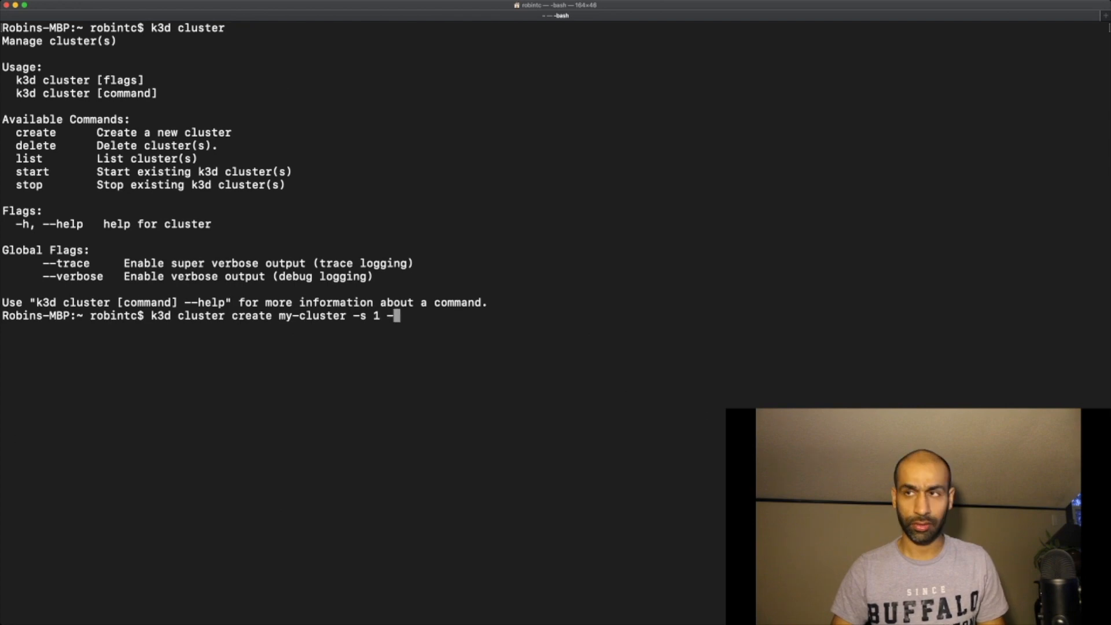
text(-a 3)
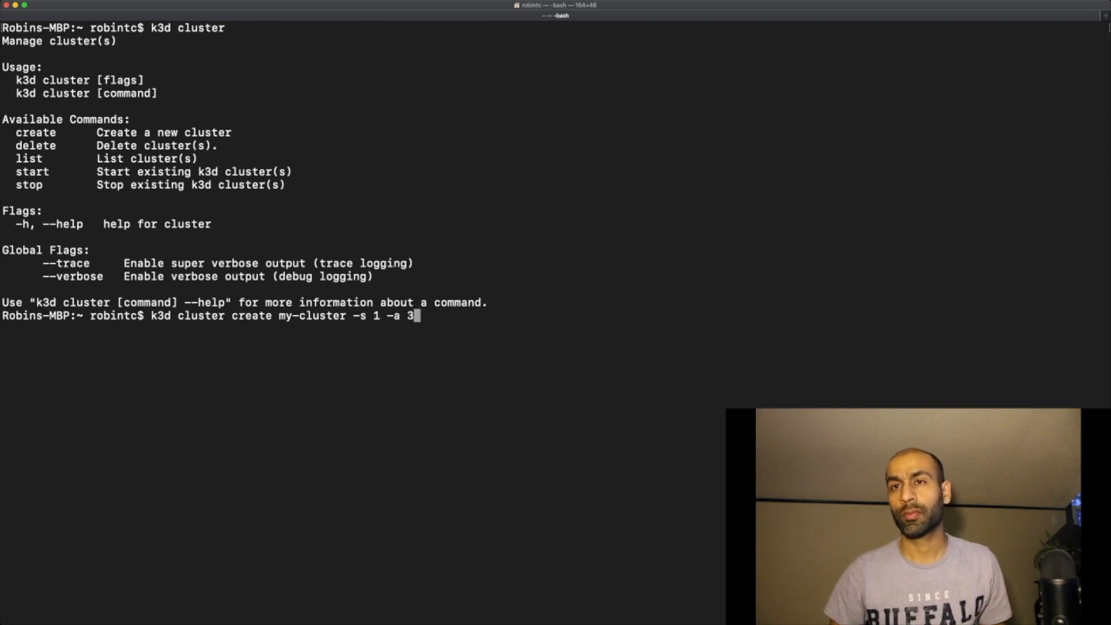
key(Return)
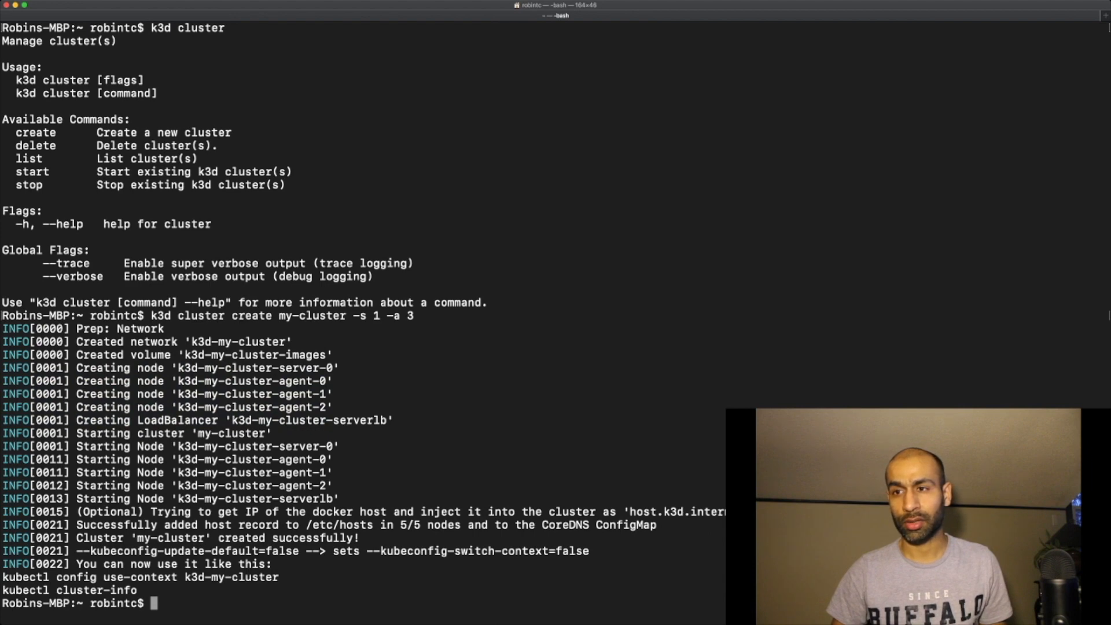
Use the k3d-my-cluster kubectl context and list the cluster's nodes with 'kubectl get nodes'
double_click(140, 576)
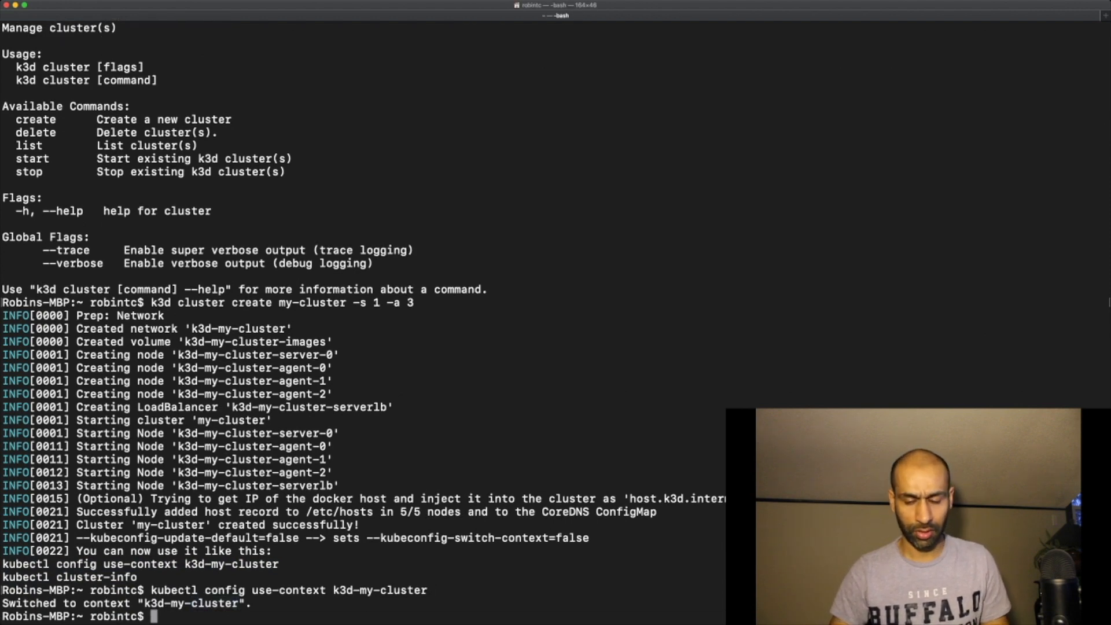
text(kubectl)
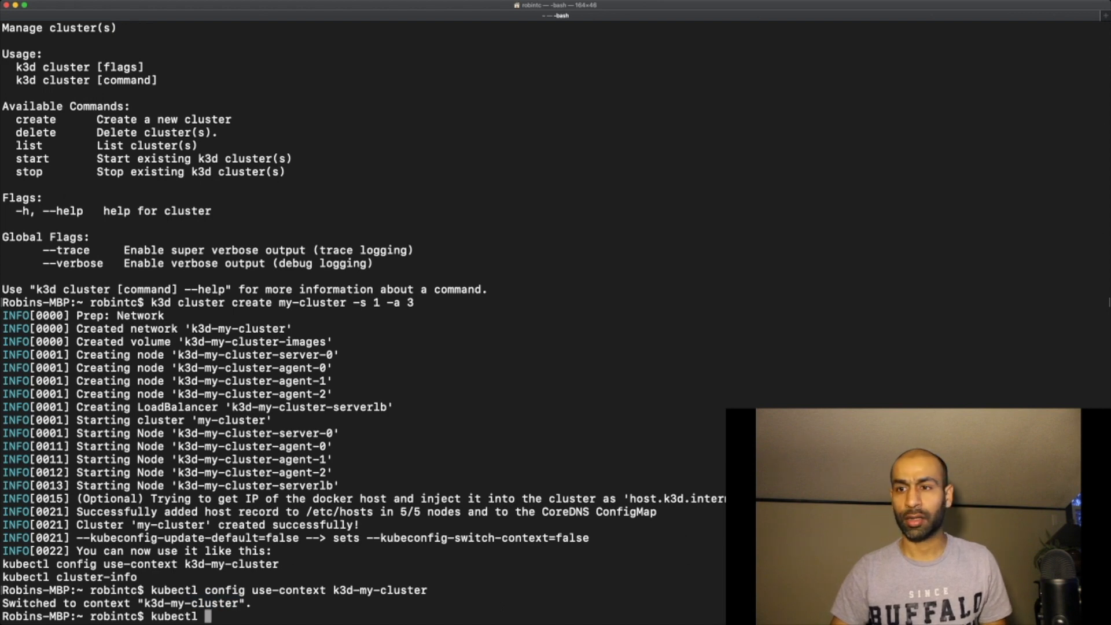
text(get n)
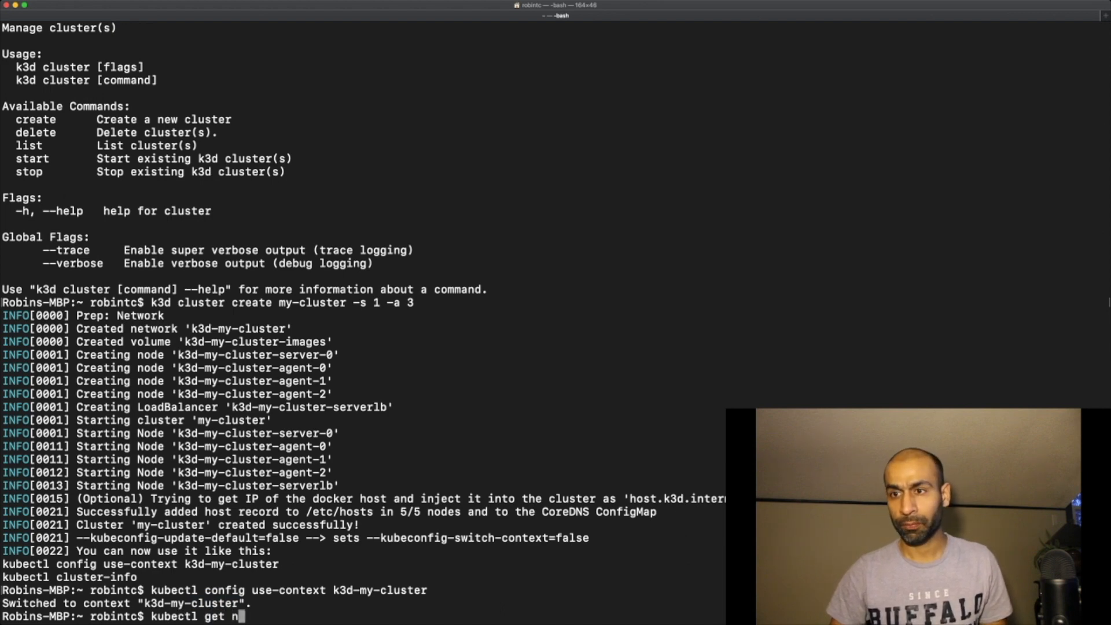
key(Return)
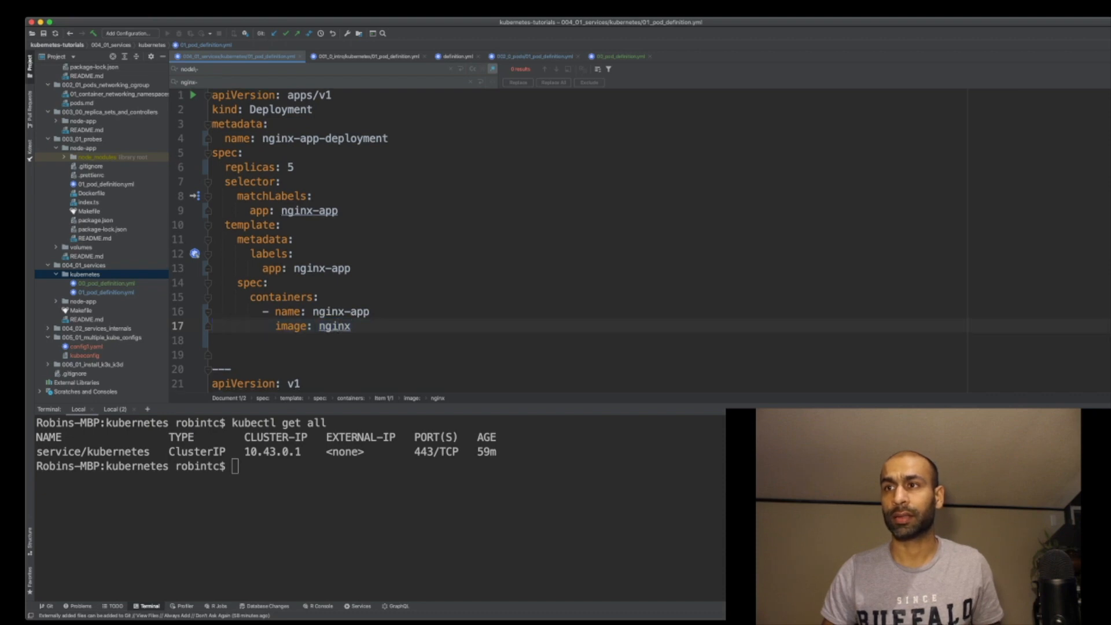
Check 'kubectl get all', then apply 01_pod_definition.yml to create the nginx Deployment and NodePort Service
scroll(down, 3)
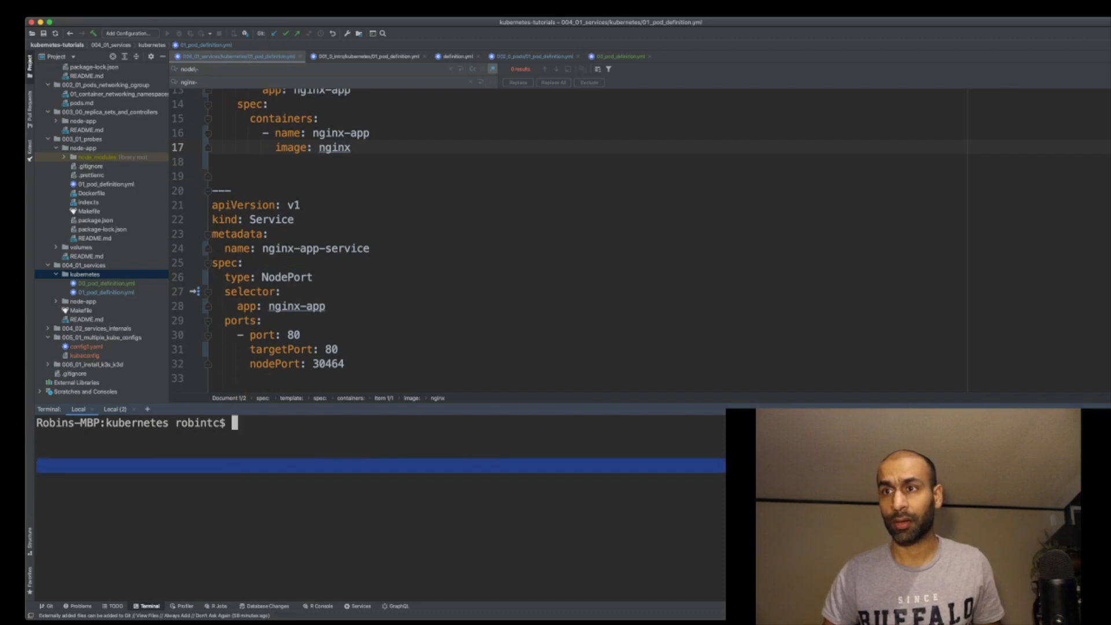
text(kubectl get all)
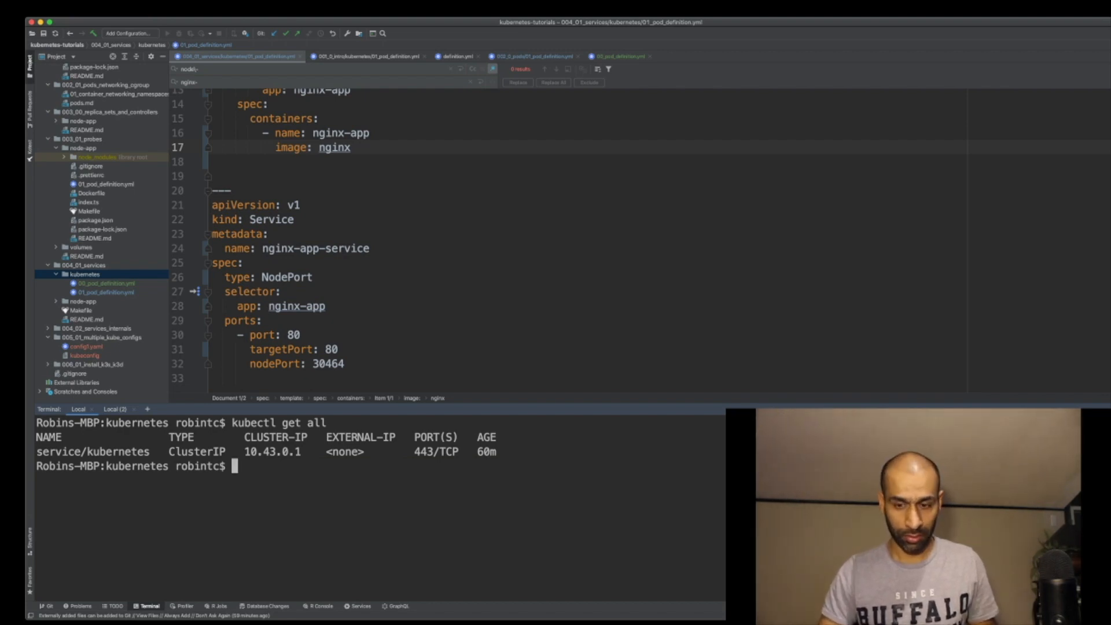
text(kubectl appl)
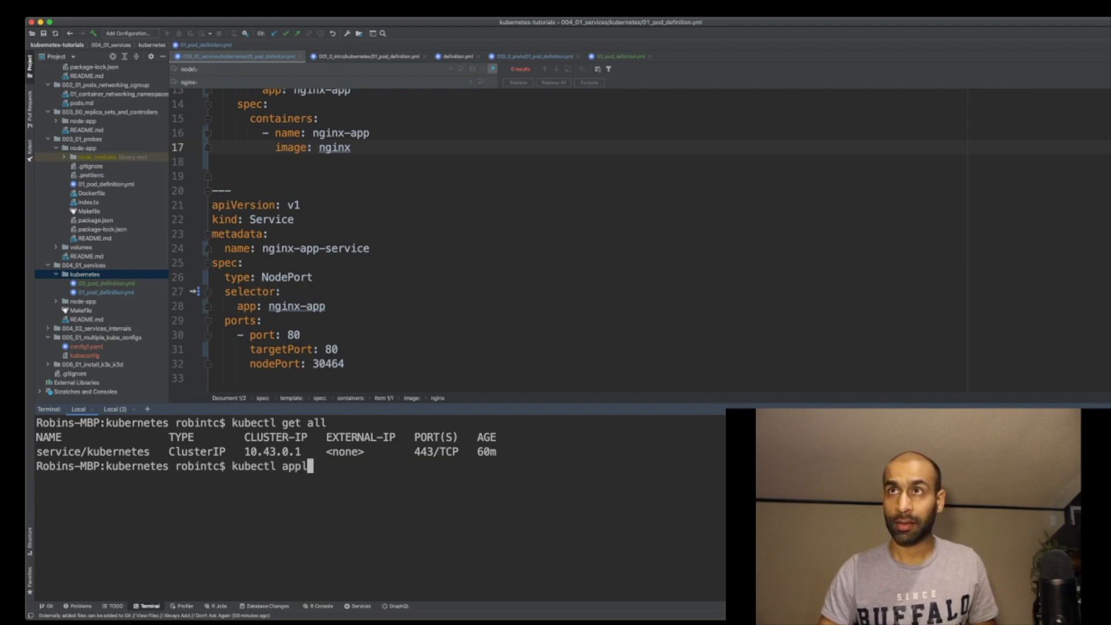
text(y -f)
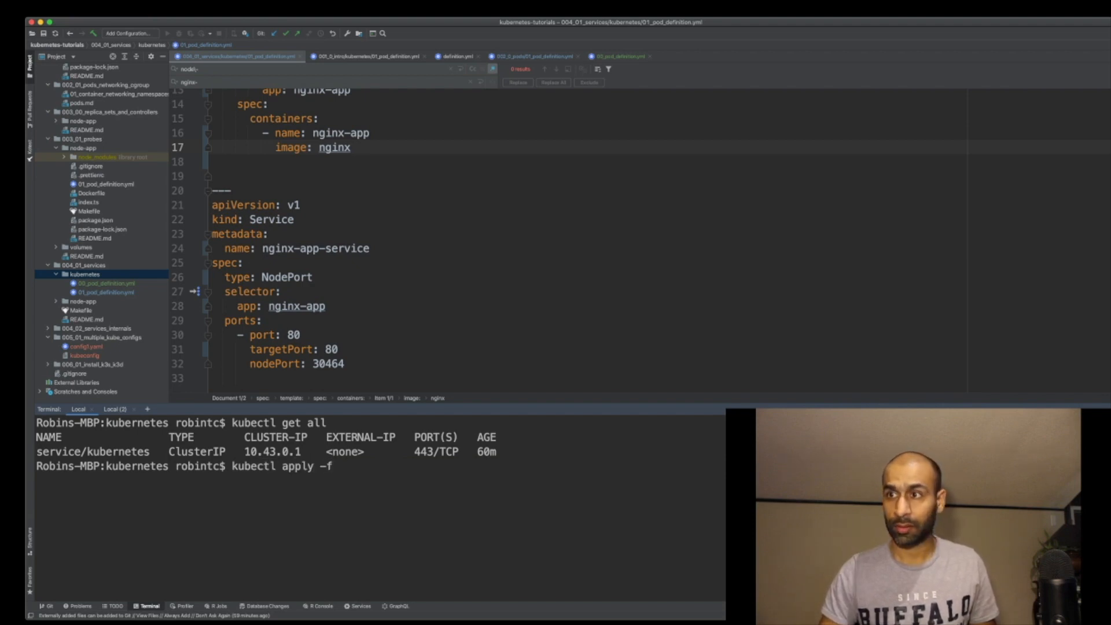
text(01_pod_definition.yml)
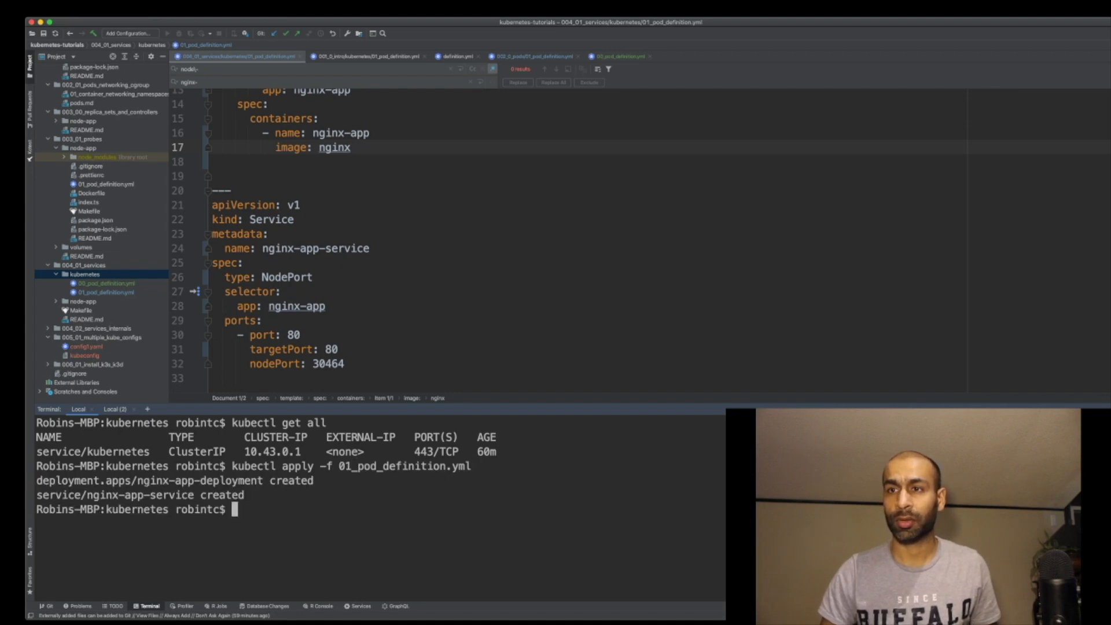
List resources with 'kubectl get all' and check the five nginx pods with 'kubectl get pod'
double_click(149, 480)
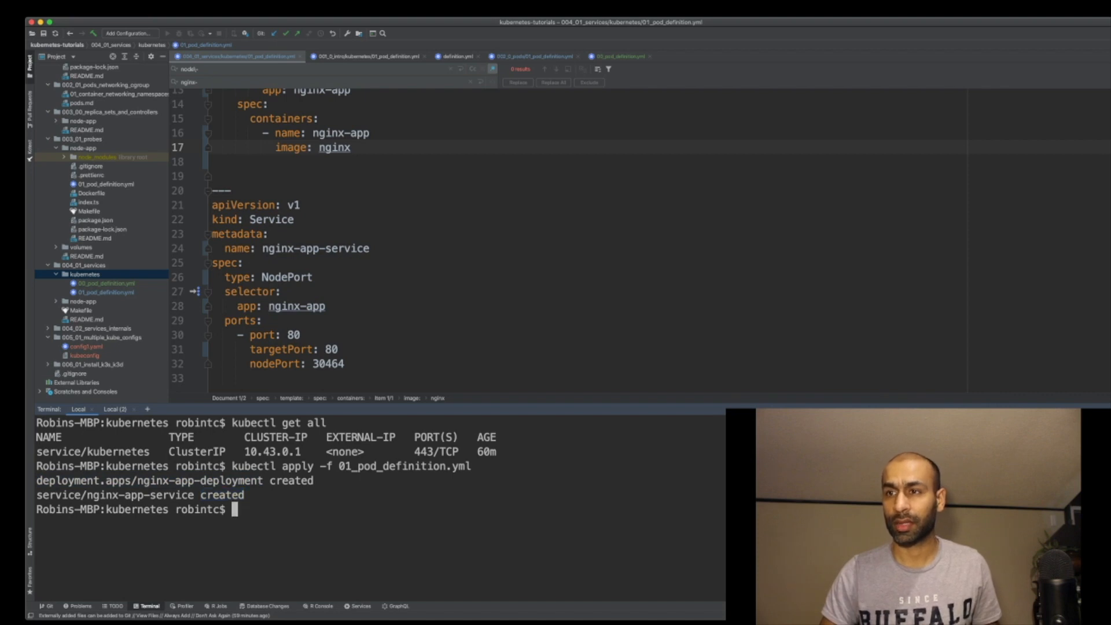
text(kubectl get all)
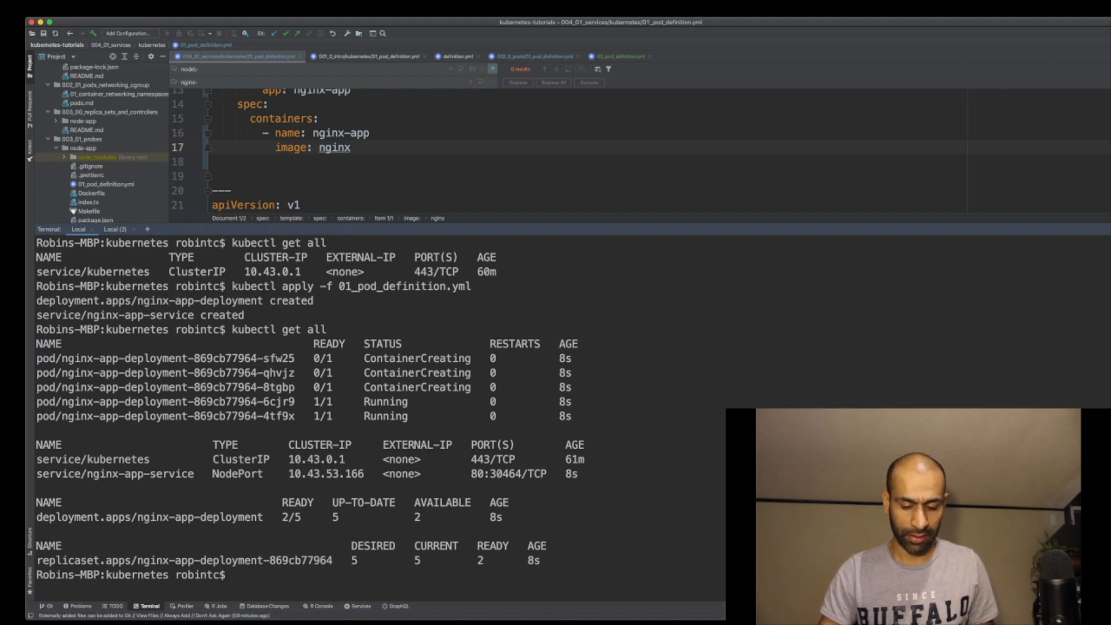
text(kubectl get al)
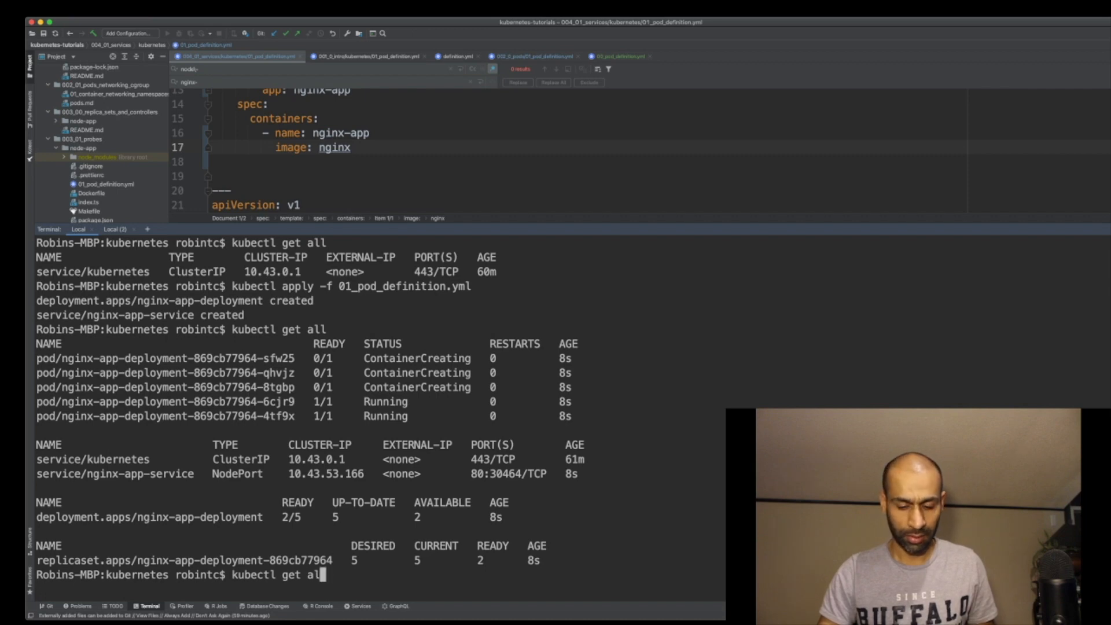
text(pod)
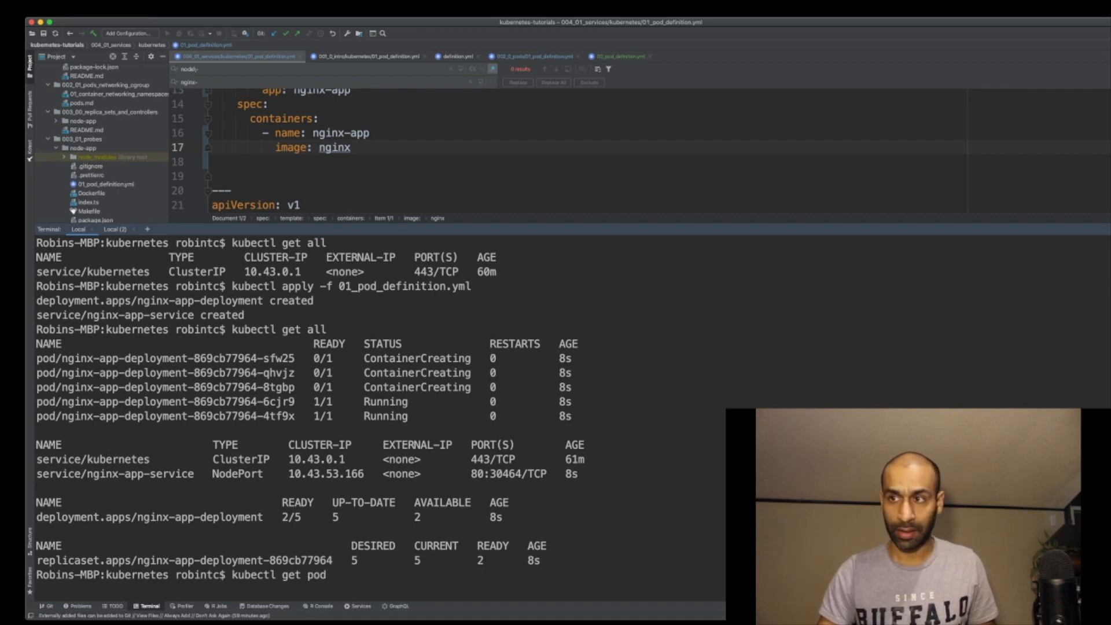